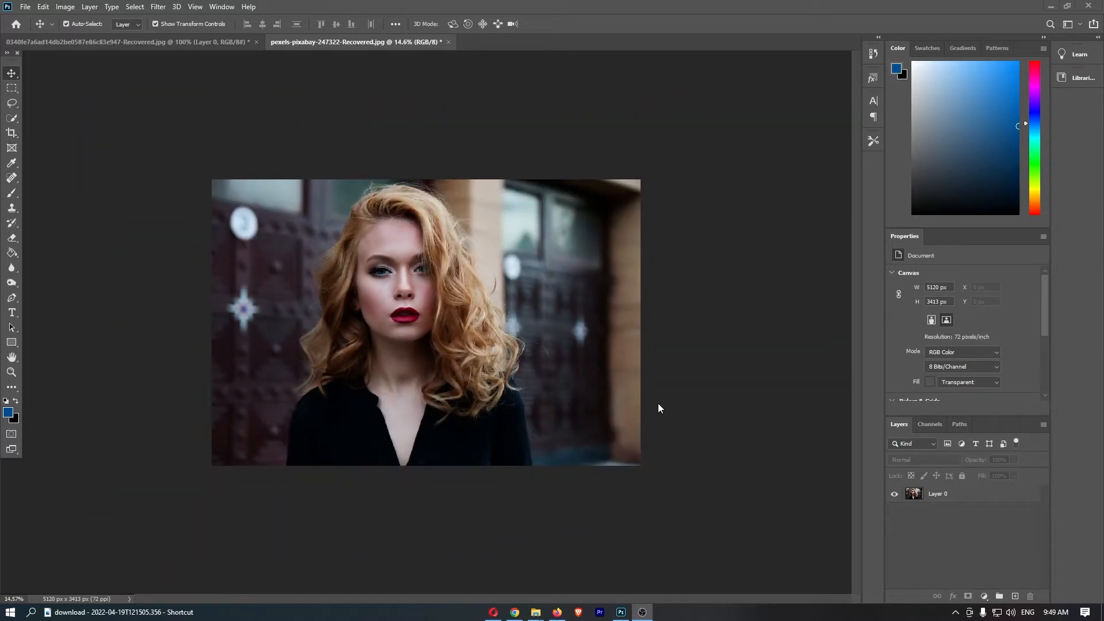
{"action": "mouse_move", "coordinate": [697, 396]}
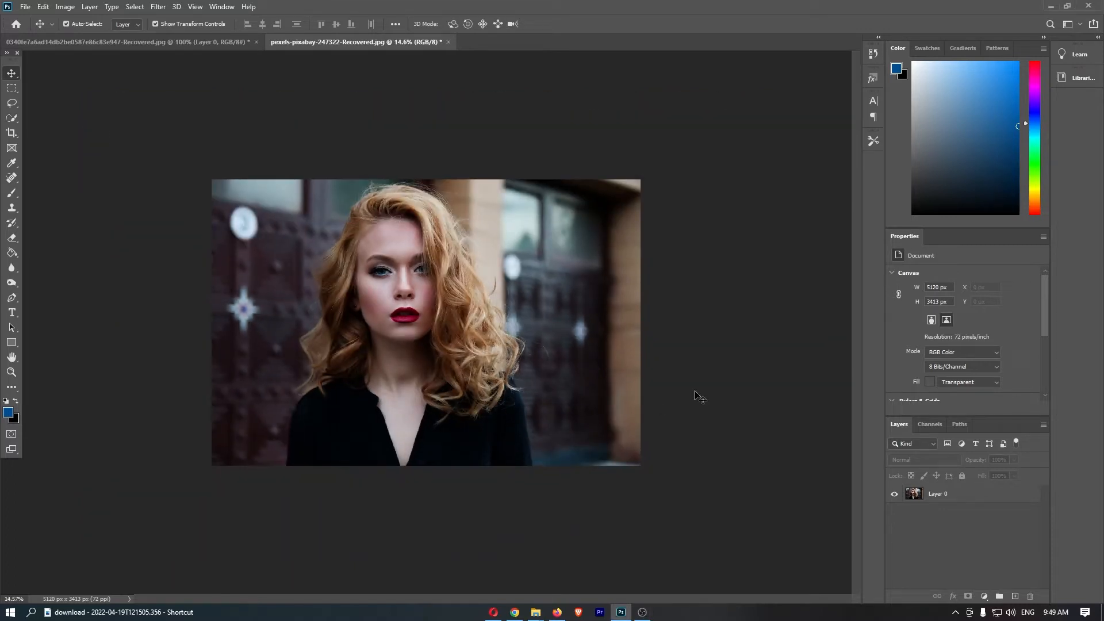
Duplicate Layer 0 so a 'Layer 0 copy' sits above the original portrait layer
{"action": "right_click", "coordinate": [936, 494]}
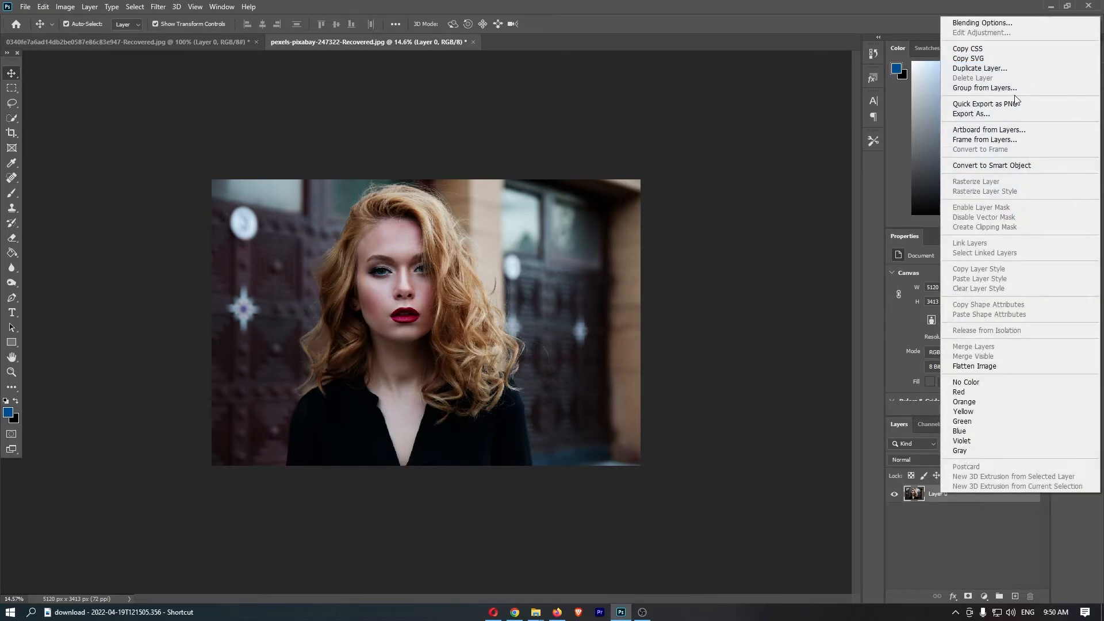
{"action": "left_click", "coordinate": [979, 68]}
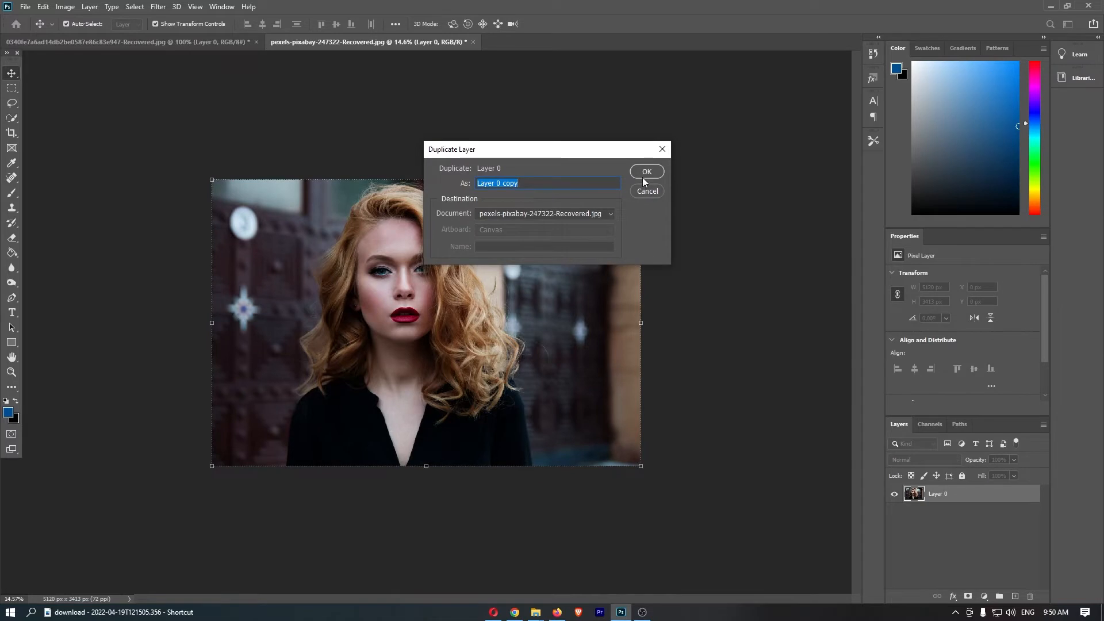
{"action": "left_click", "coordinate": [645, 171]}
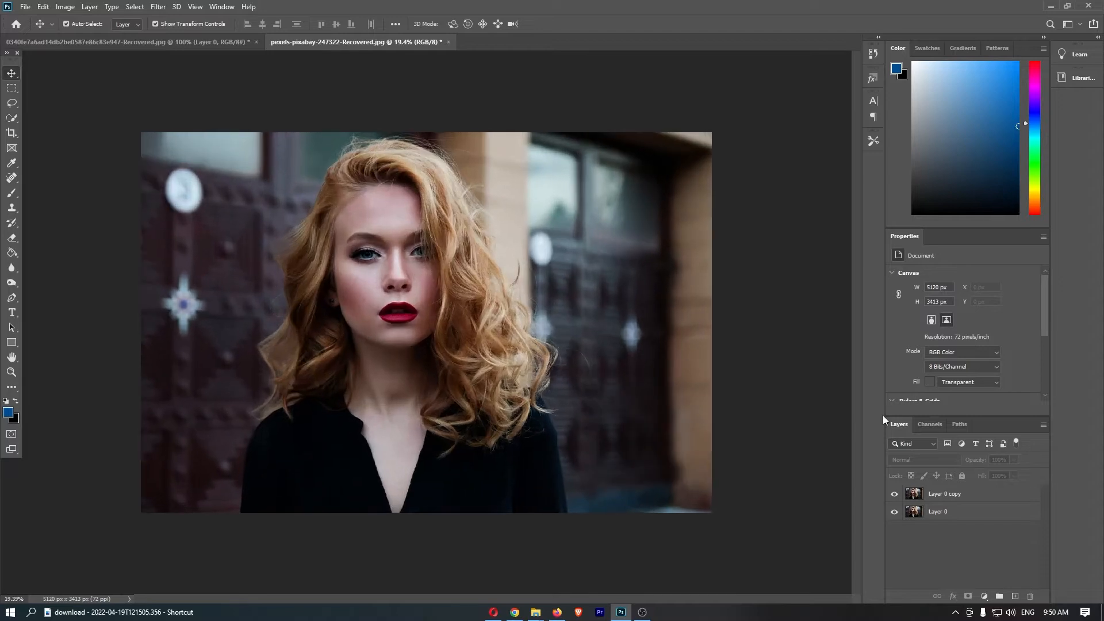
{"action": "mouse_move", "coordinate": [1035, 489]}
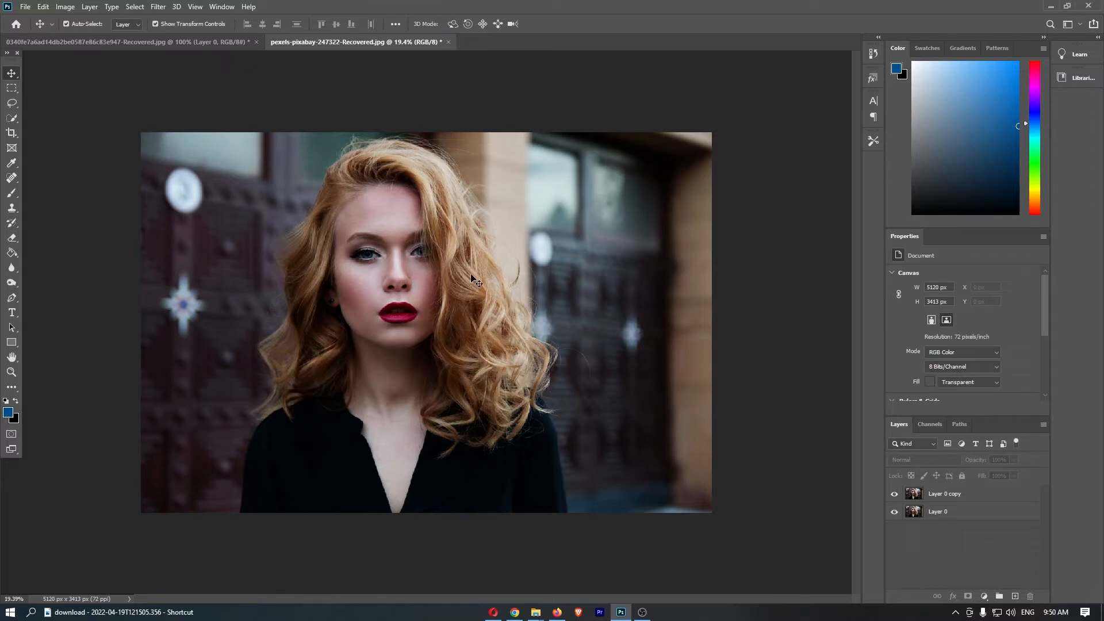
{"action": "mouse_move", "coordinate": [123, 130]}
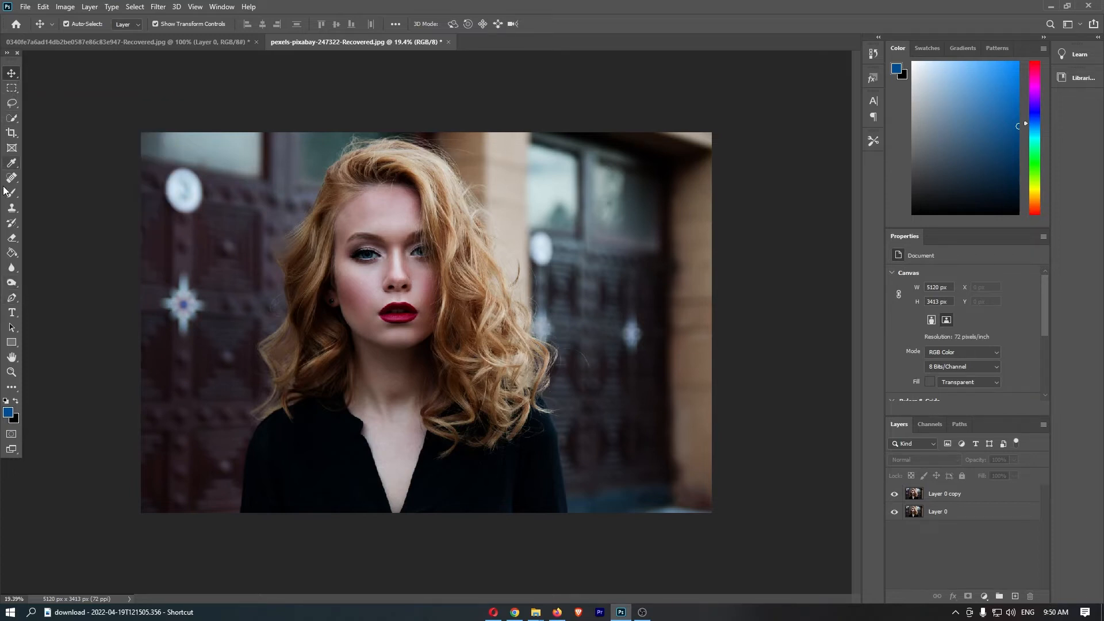
{"action": "mouse_move", "coordinate": [11, 267]}
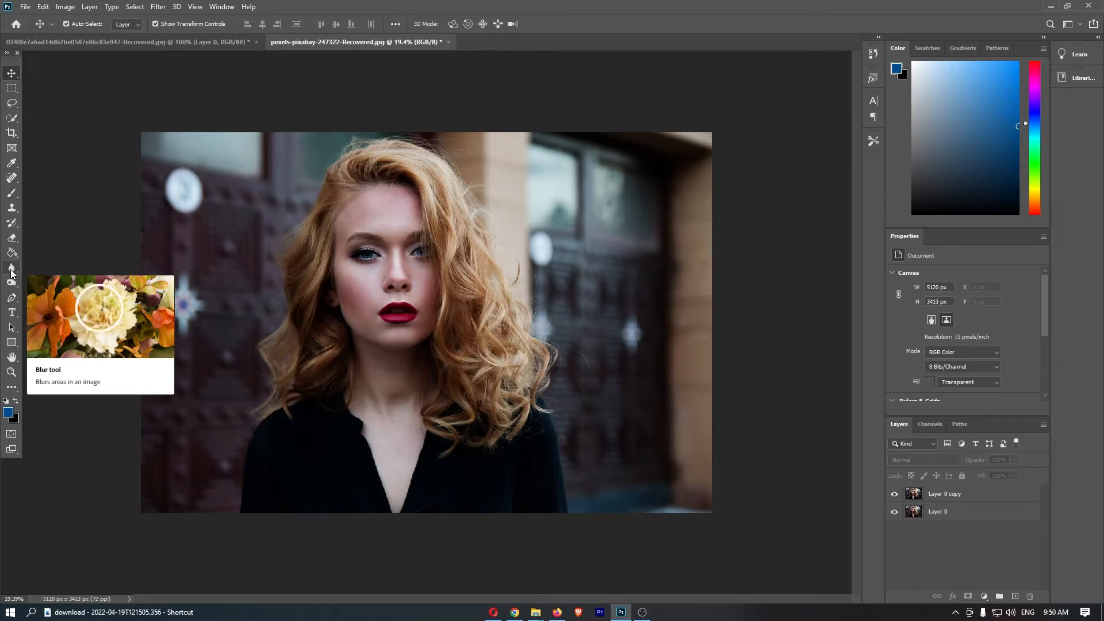
Choose the Blur tool with a smaller soft brush and make Layer 0 copy the active layer
{"action": "left_click", "coordinate": [11, 269]}
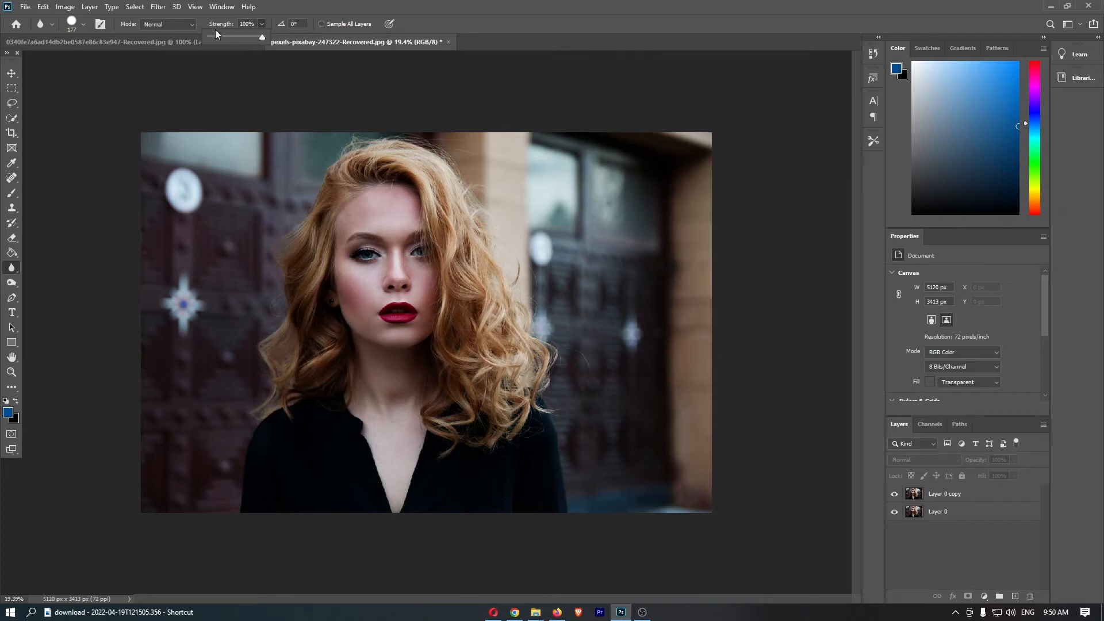
{"action": "mouse_move", "coordinate": [86, 37]}
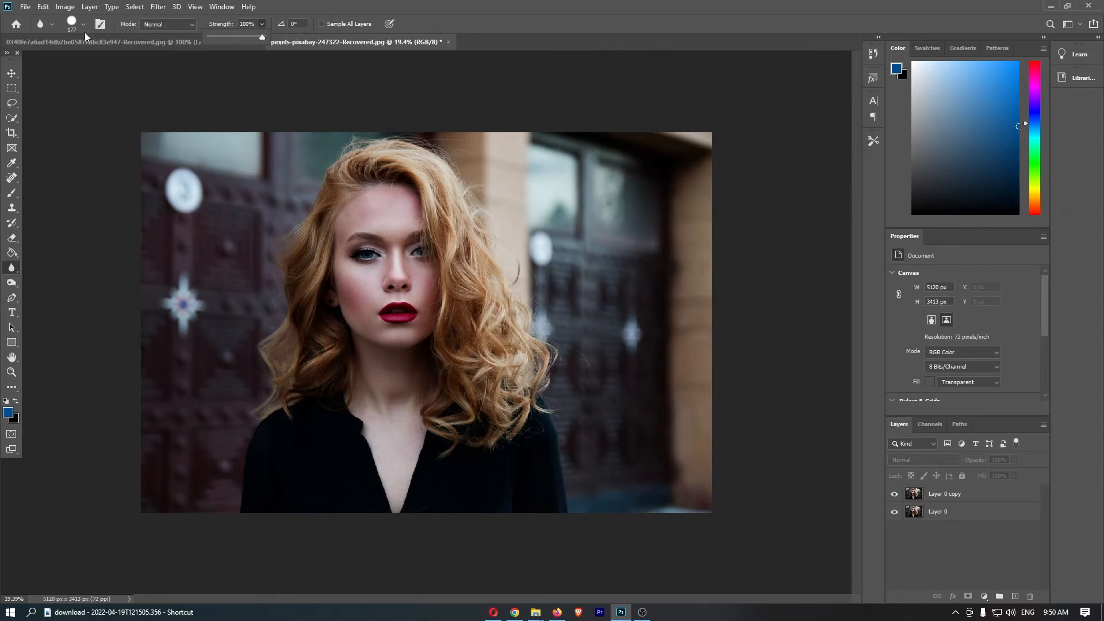
{"action": "left_click", "coordinate": [83, 23]}
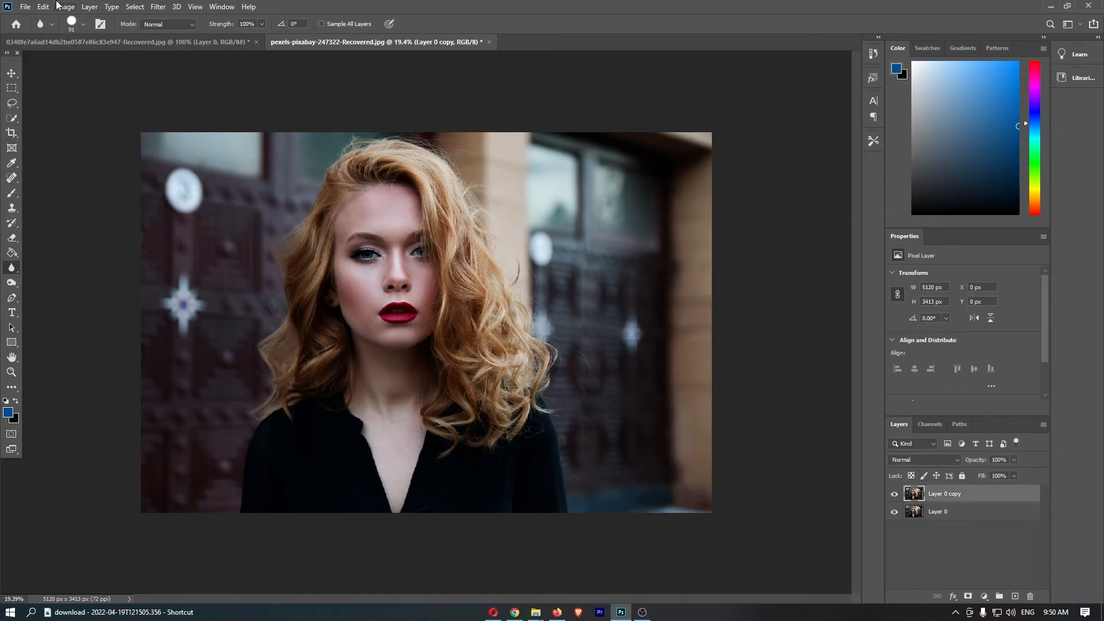
{"action": "left_click", "coordinate": [82, 23]}
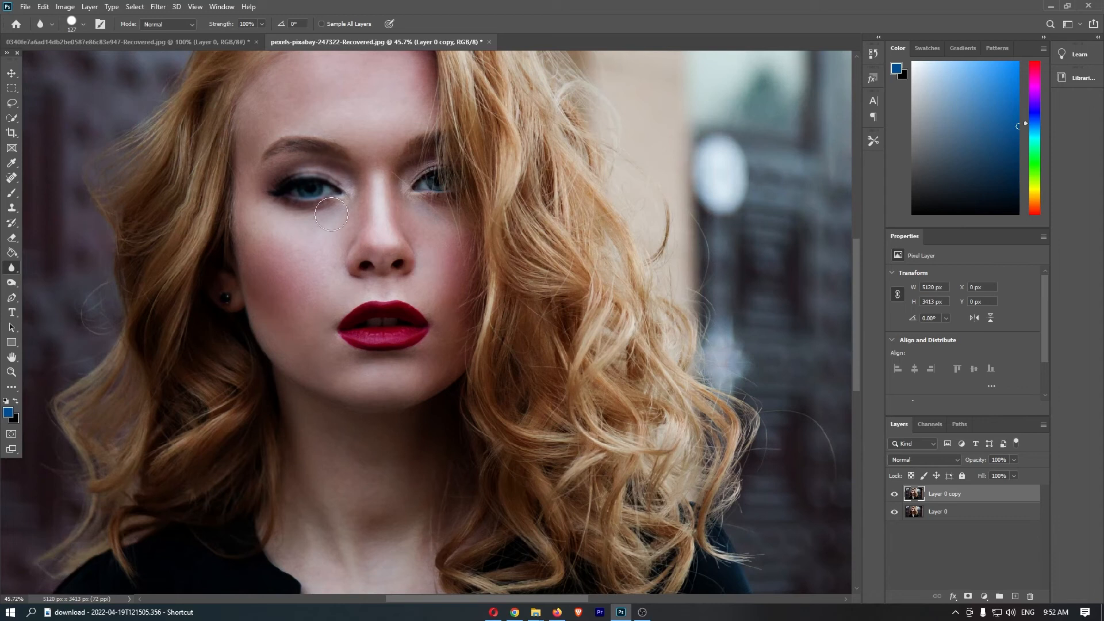
{"action": "mouse_move", "coordinate": [315, 222]}
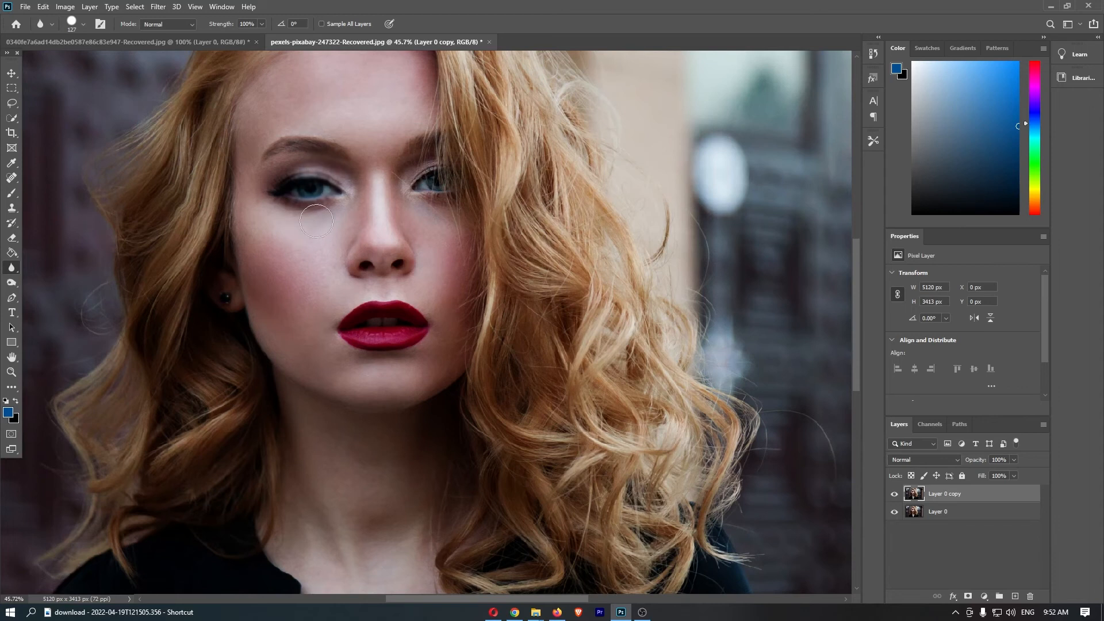
{"action": "mouse_move", "coordinate": [438, 186]}
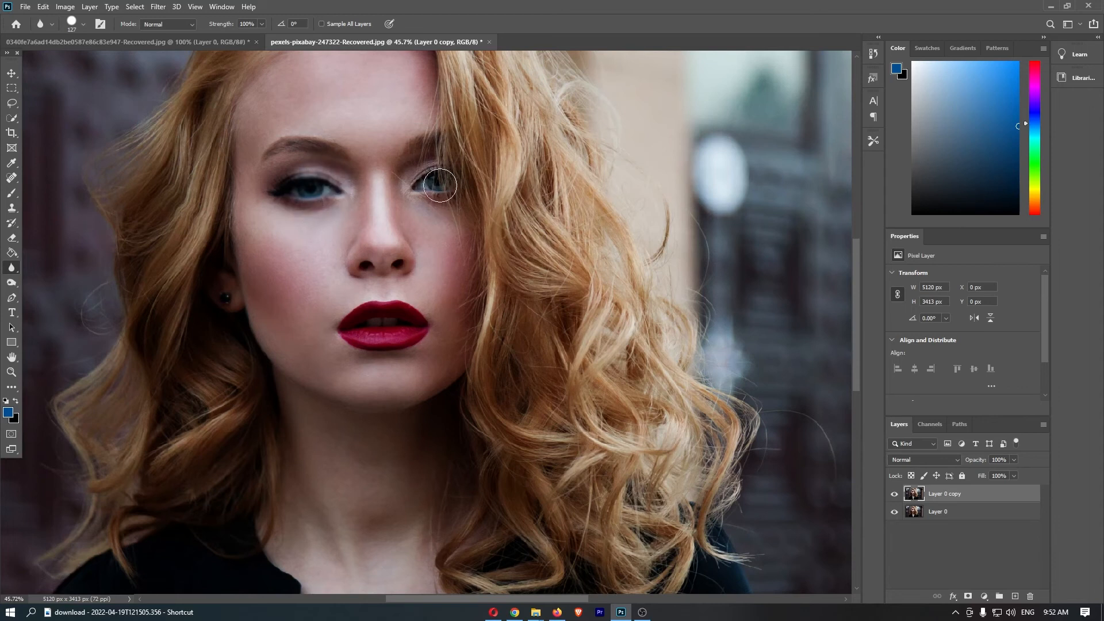